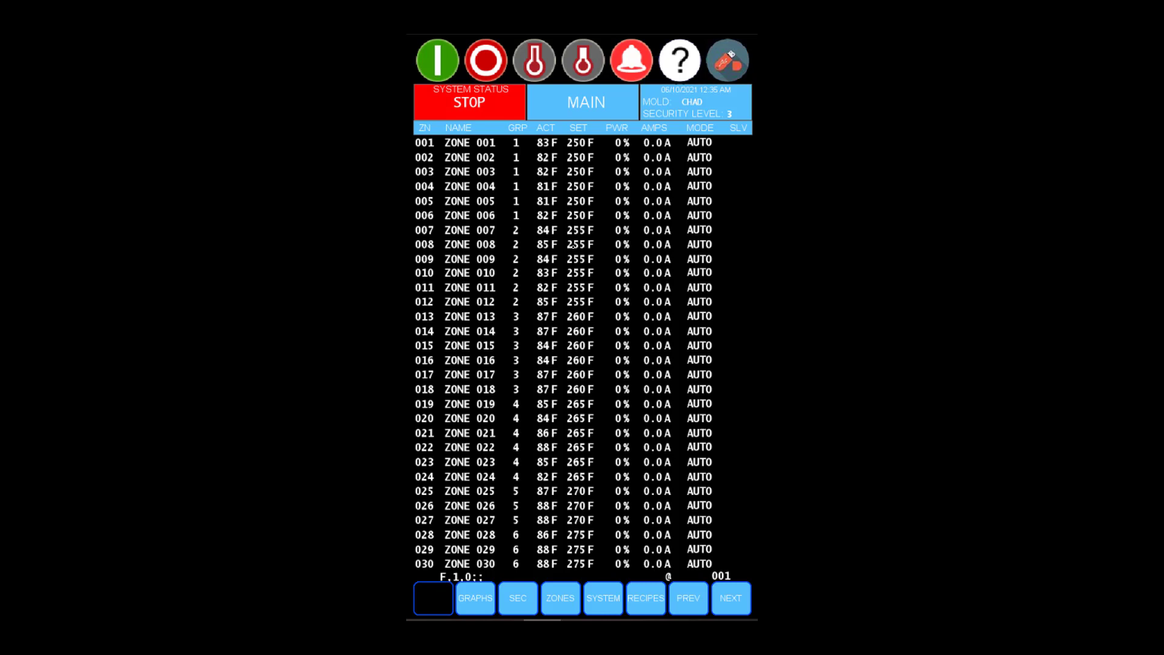
Start the controller so the zones heat up through the EvenSoak groups
click(437, 61)
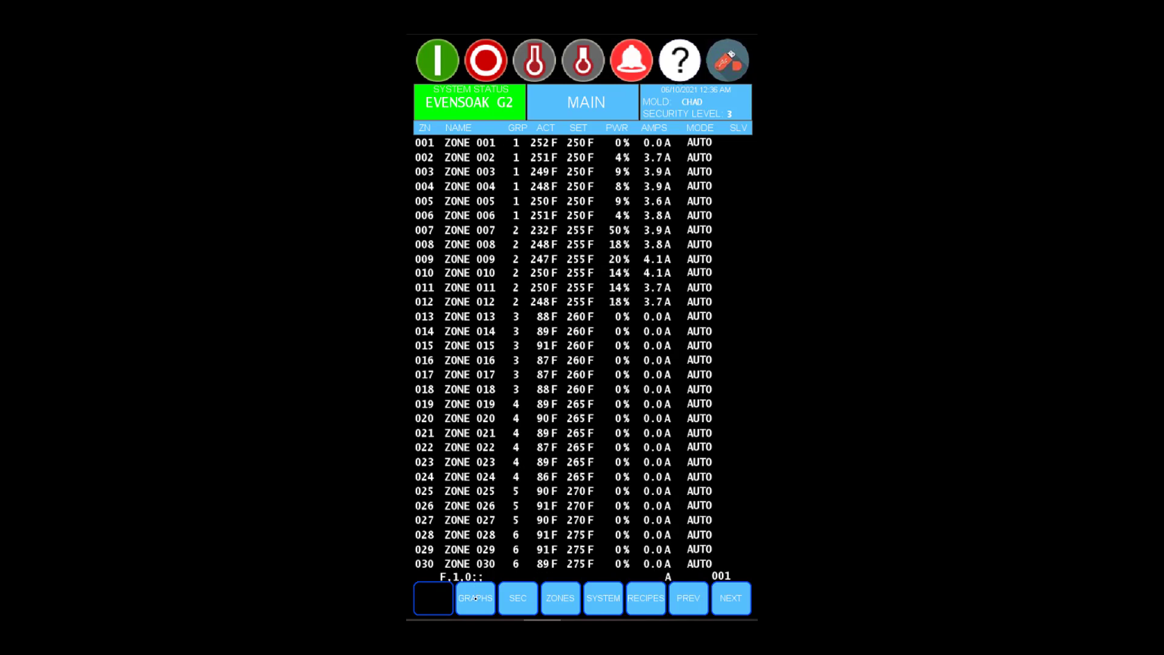
Show the temperatures of all zones on the GRAPHS screen
click(475, 598)
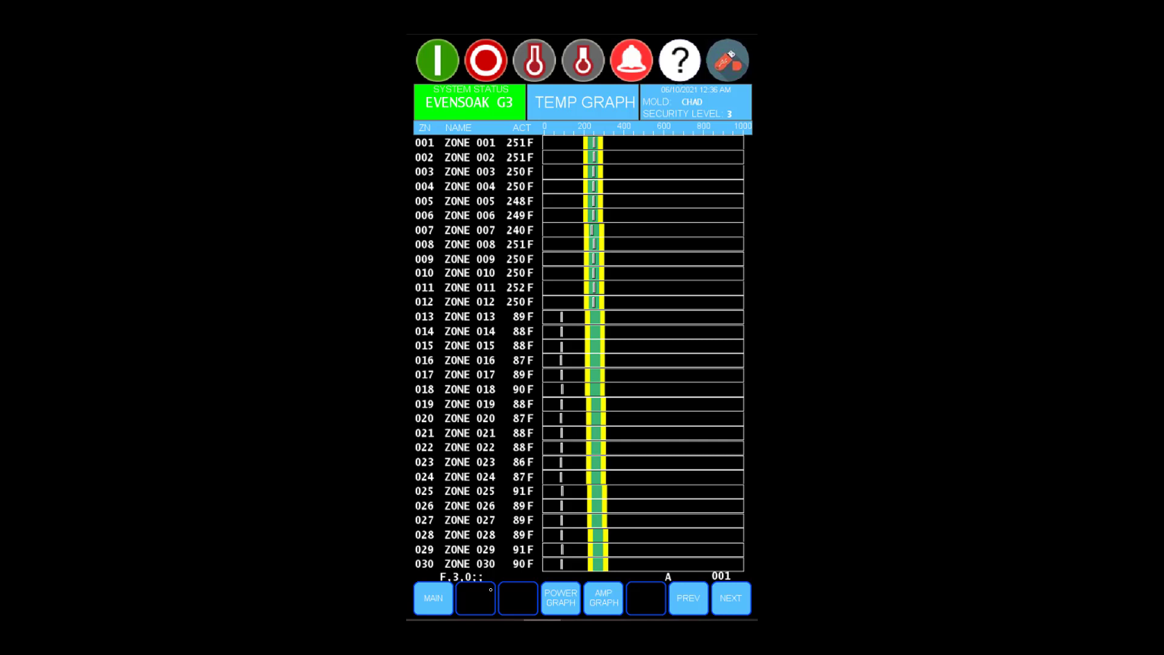